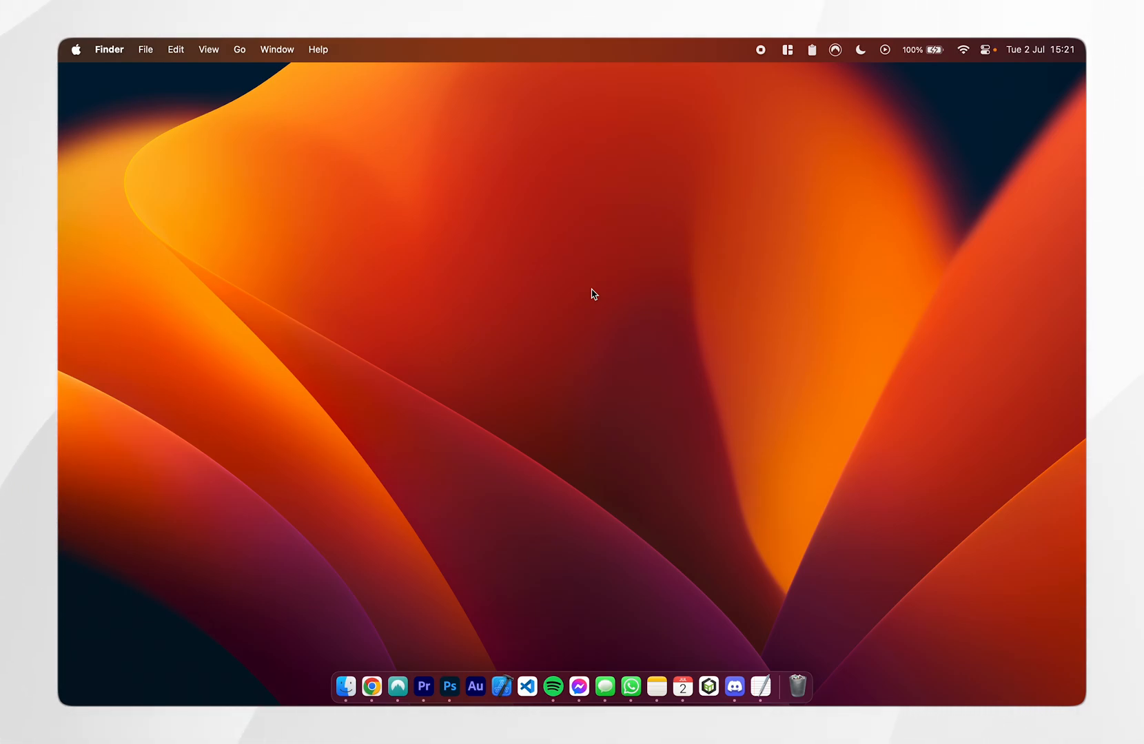
pyautogui.moveTo(685, 377)
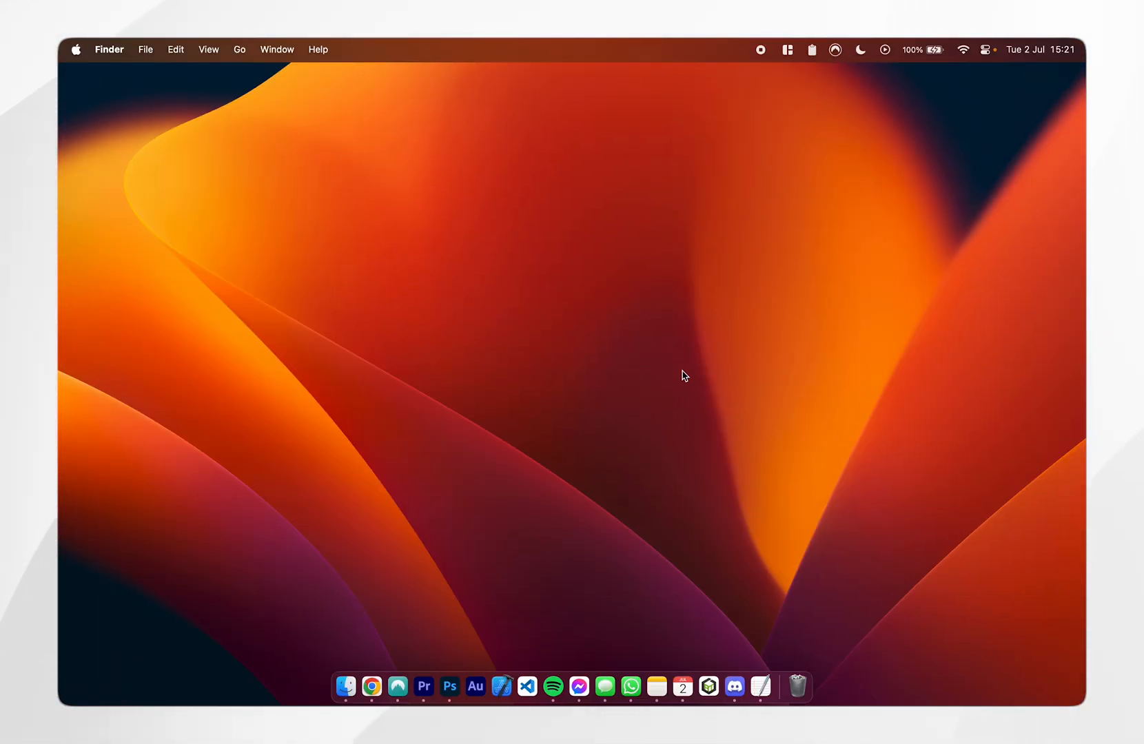
# Step: Start a blank TextEdit document, show the emoji picker and dismiss it without inserting anything
pyautogui.click(761, 687)
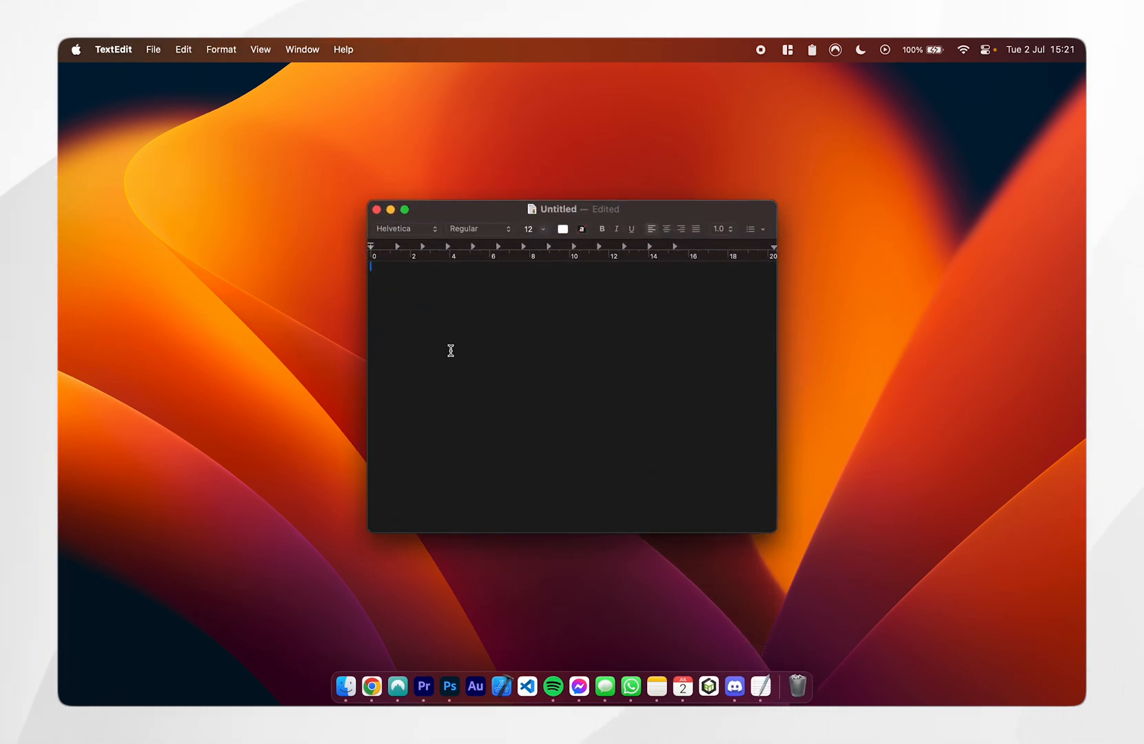
pyautogui.moveTo(497, 327)
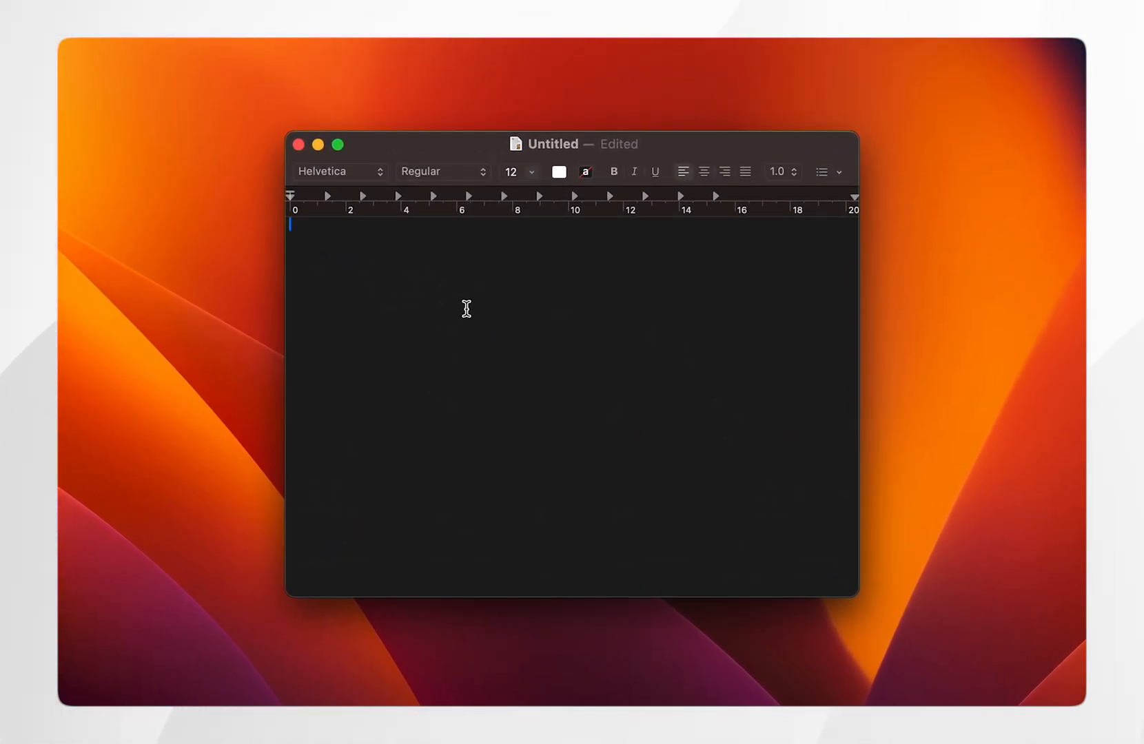
pyautogui.press('ctrl+cmd+space')
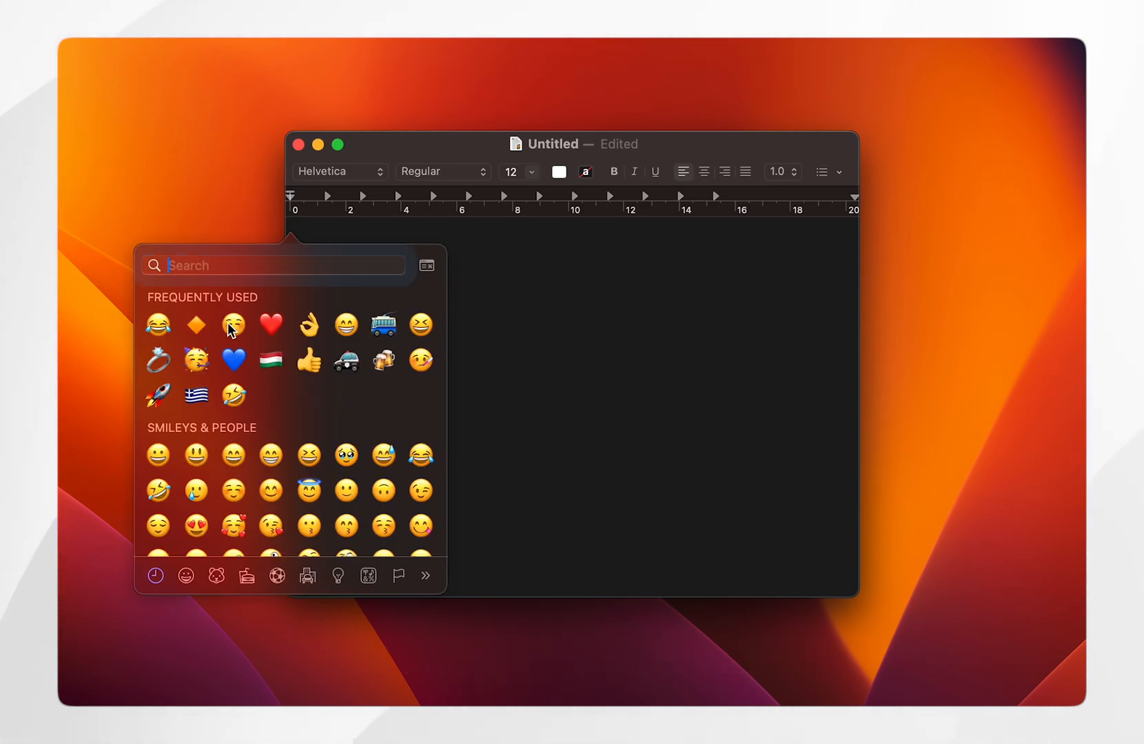
pyautogui.click(232, 325)
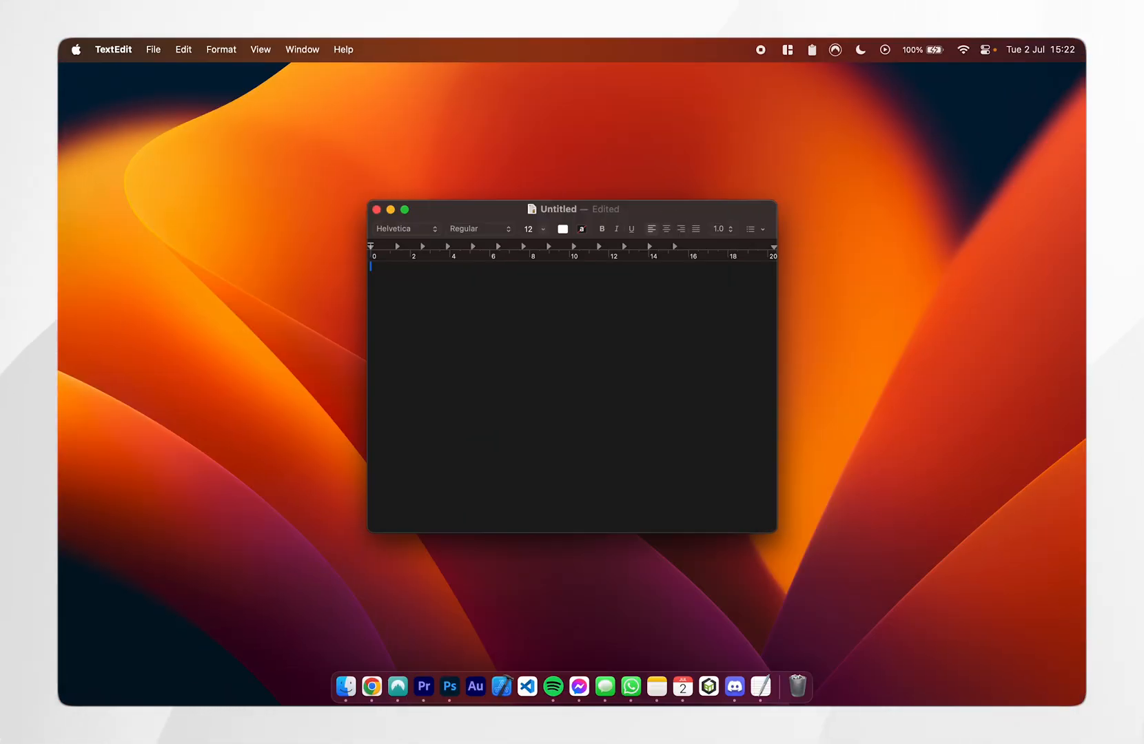
# Step: In Keyboard settings, set 'Press 🌐 key to' to Show Emoji & Symbols
pyautogui.click(76, 48)
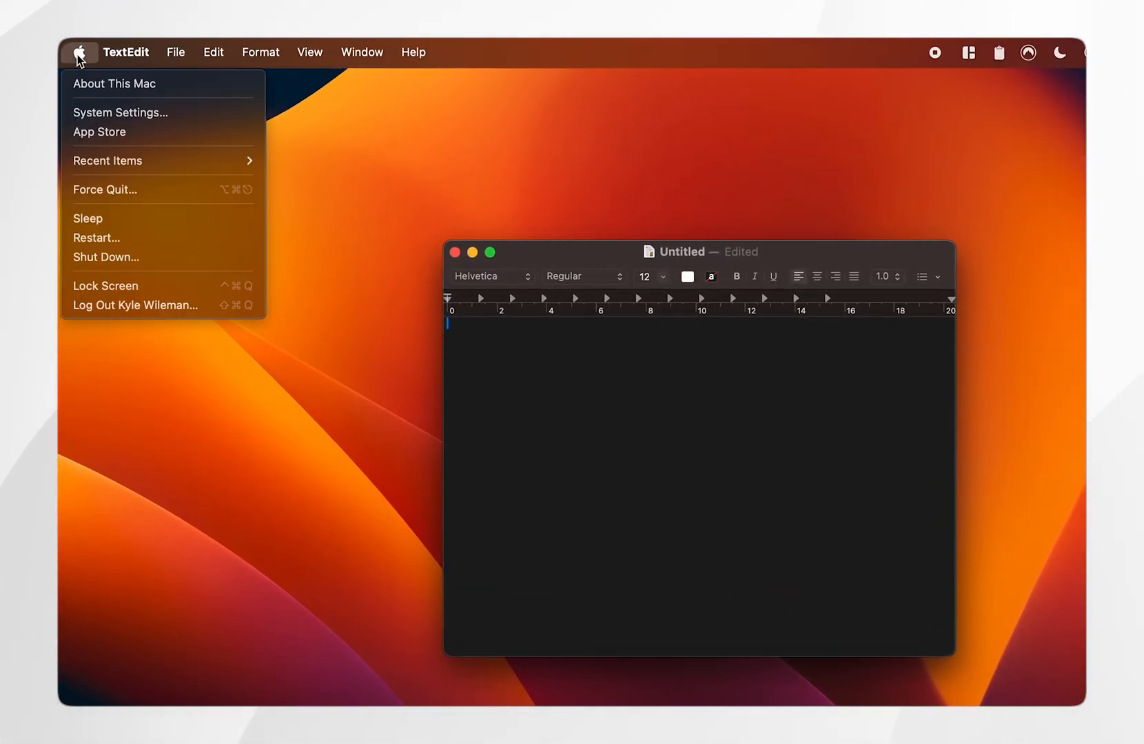
pyautogui.moveTo(120, 113)
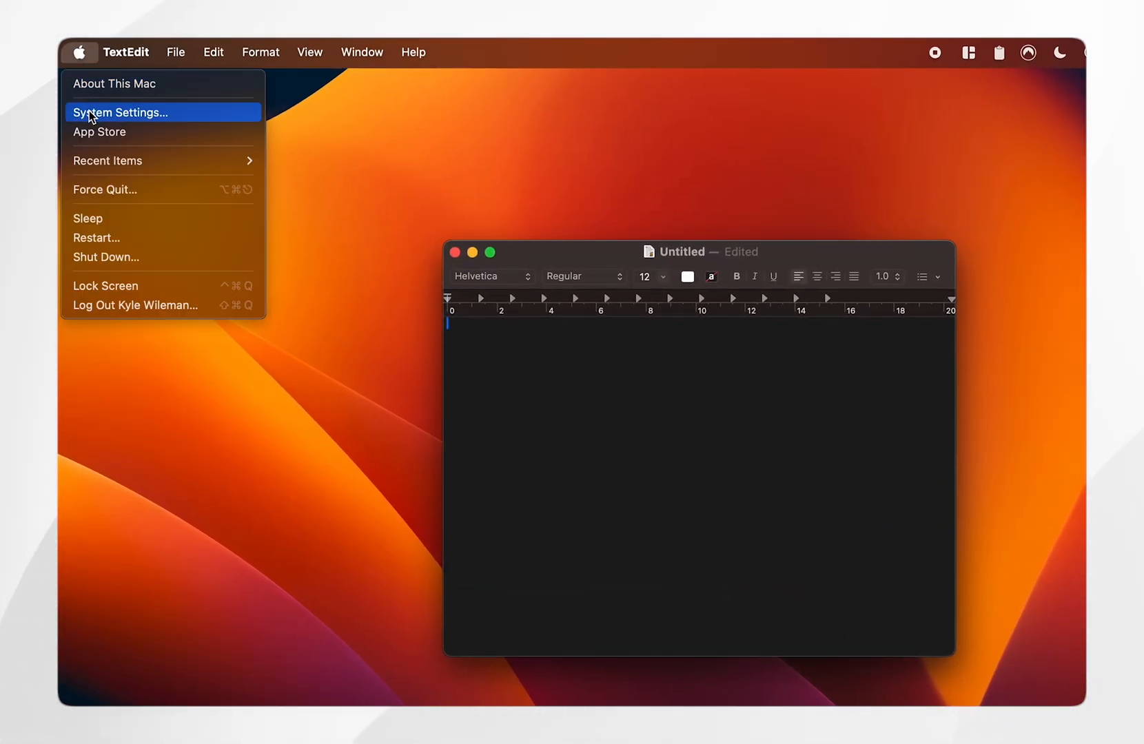
pyautogui.click(120, 113)
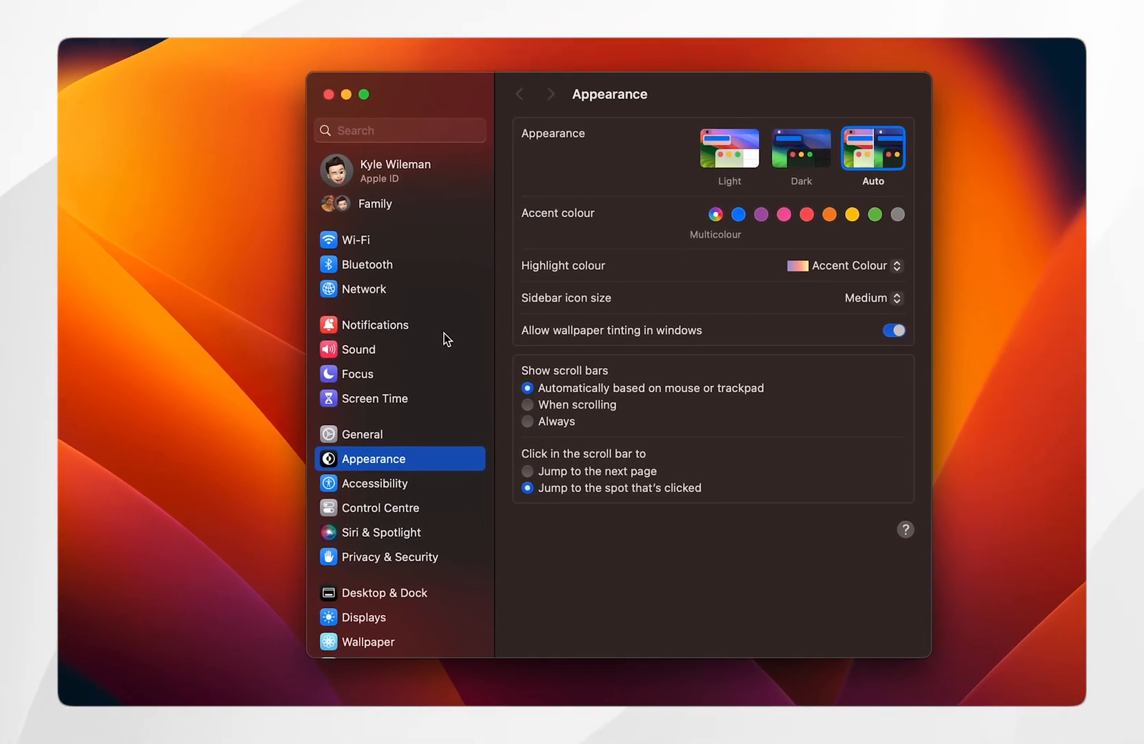
pyautogui.scroll(-3)
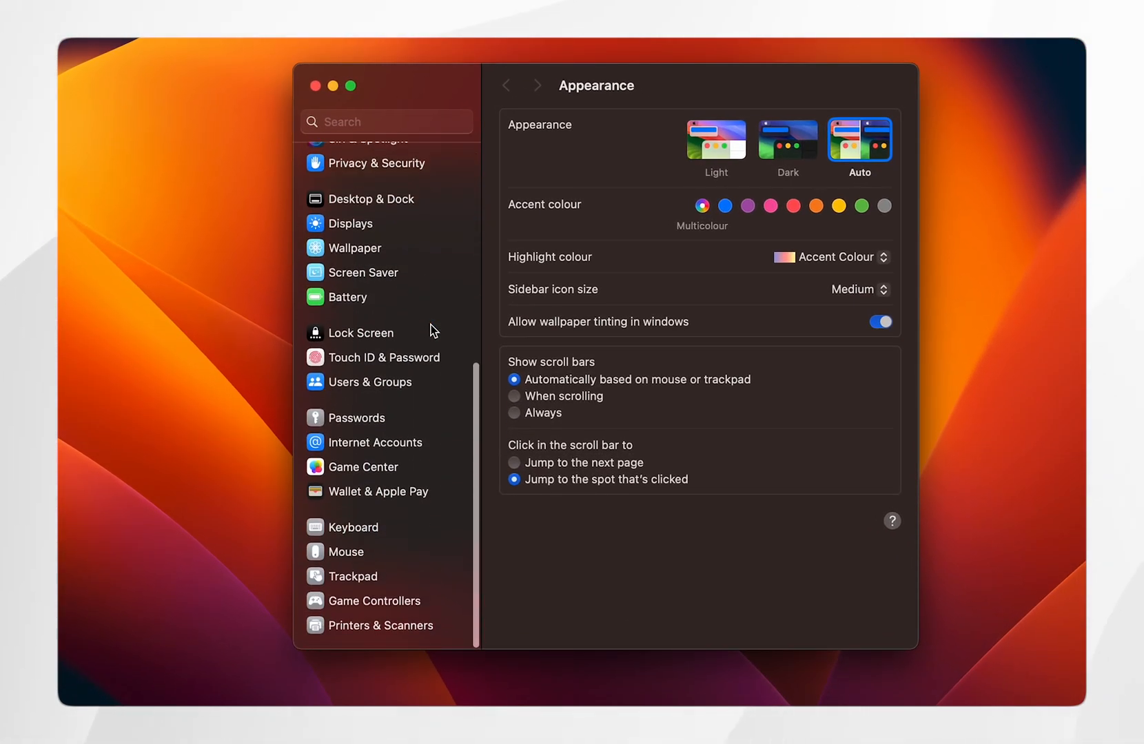
pyautogui.click(353, 529)
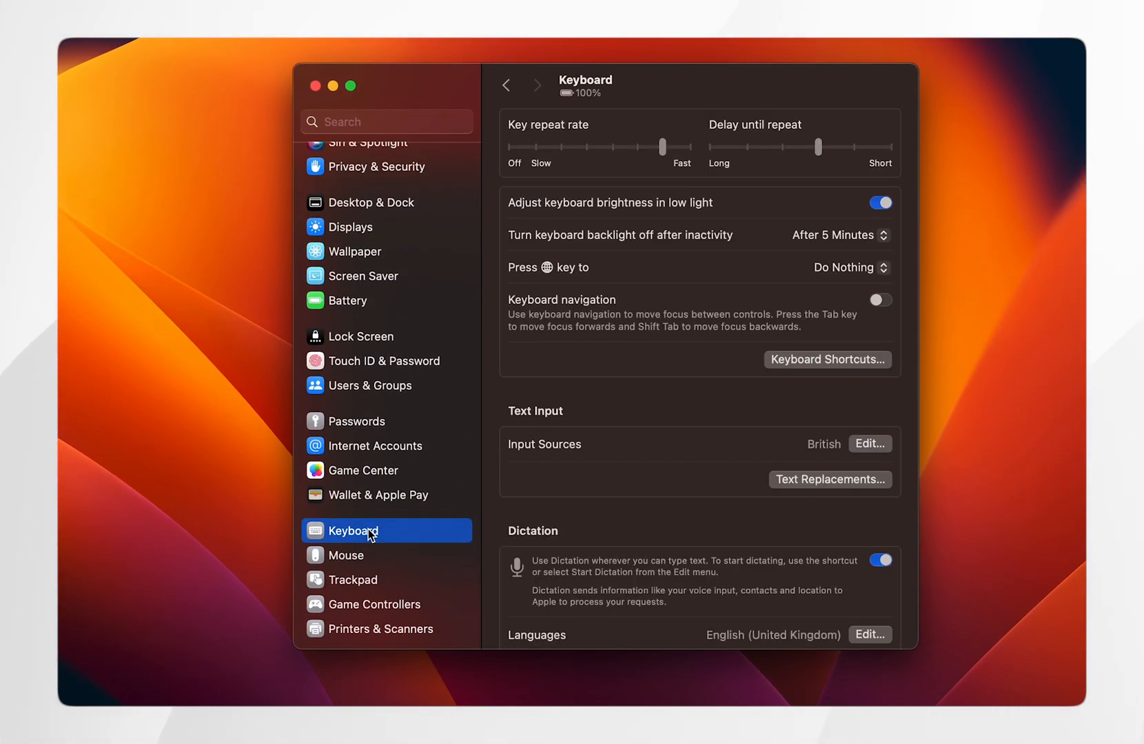
pyautogui.moveTo(668, 337)
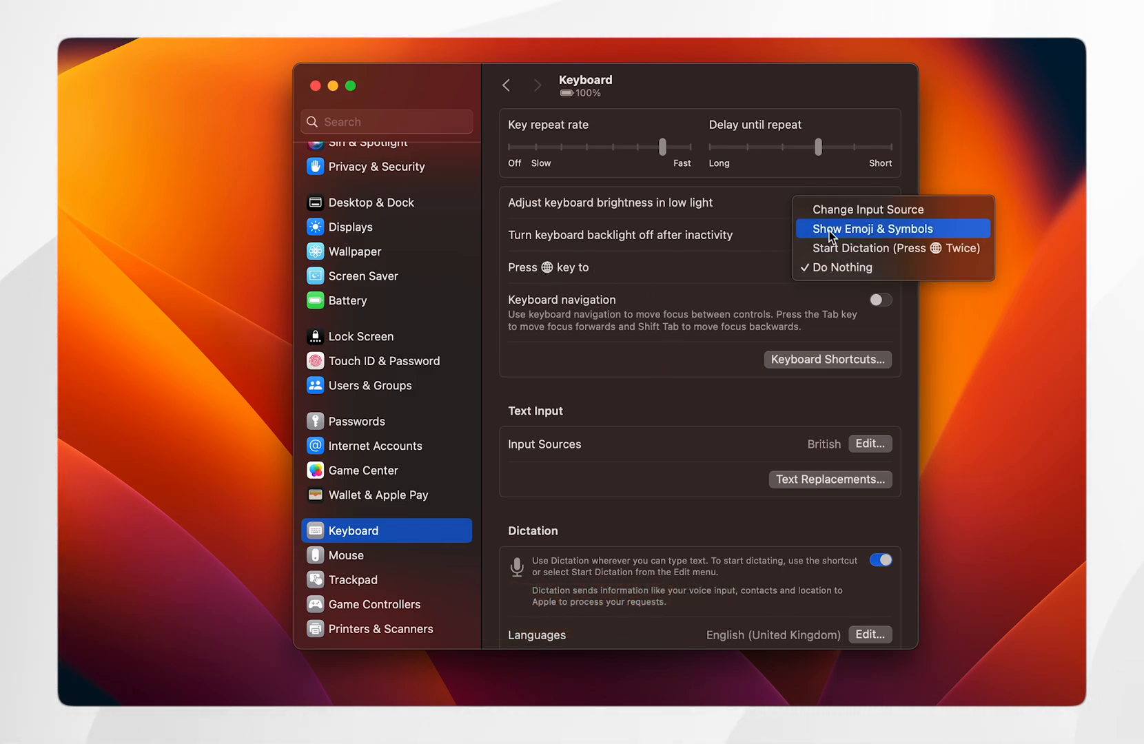
pyautogui.click(869, 229)
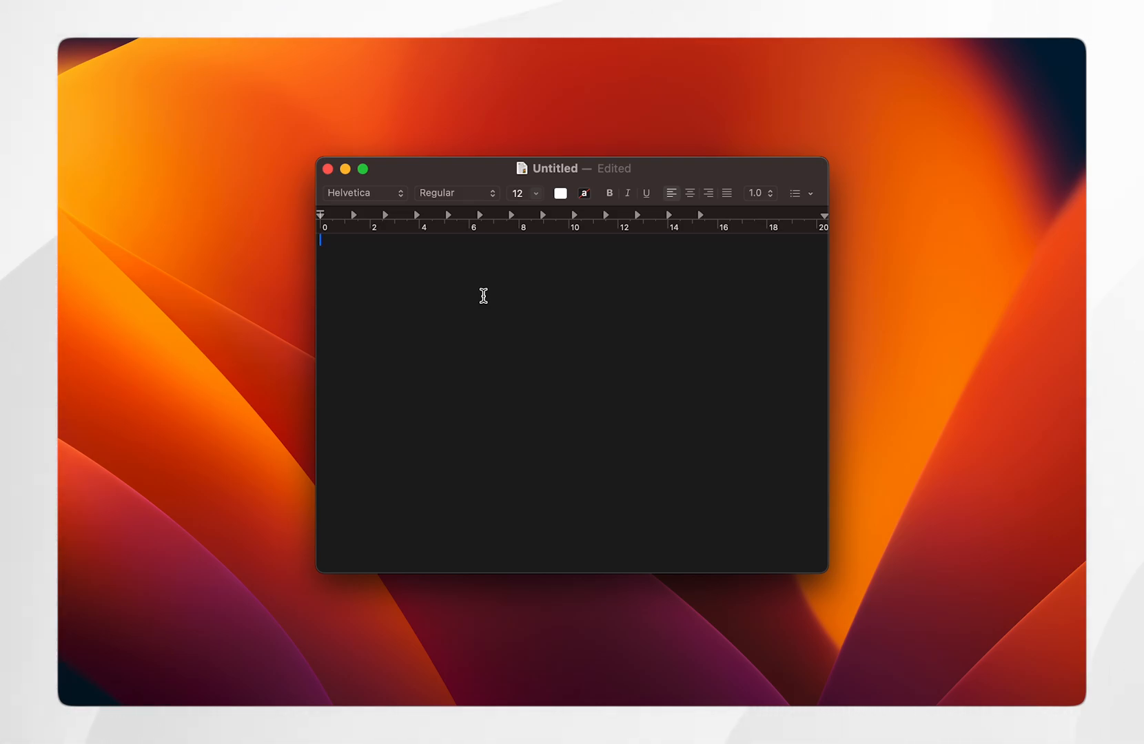
# Step: Enter the word bus so the existing replacement swaps it for the bus emoji
pyautogui.write('bus')
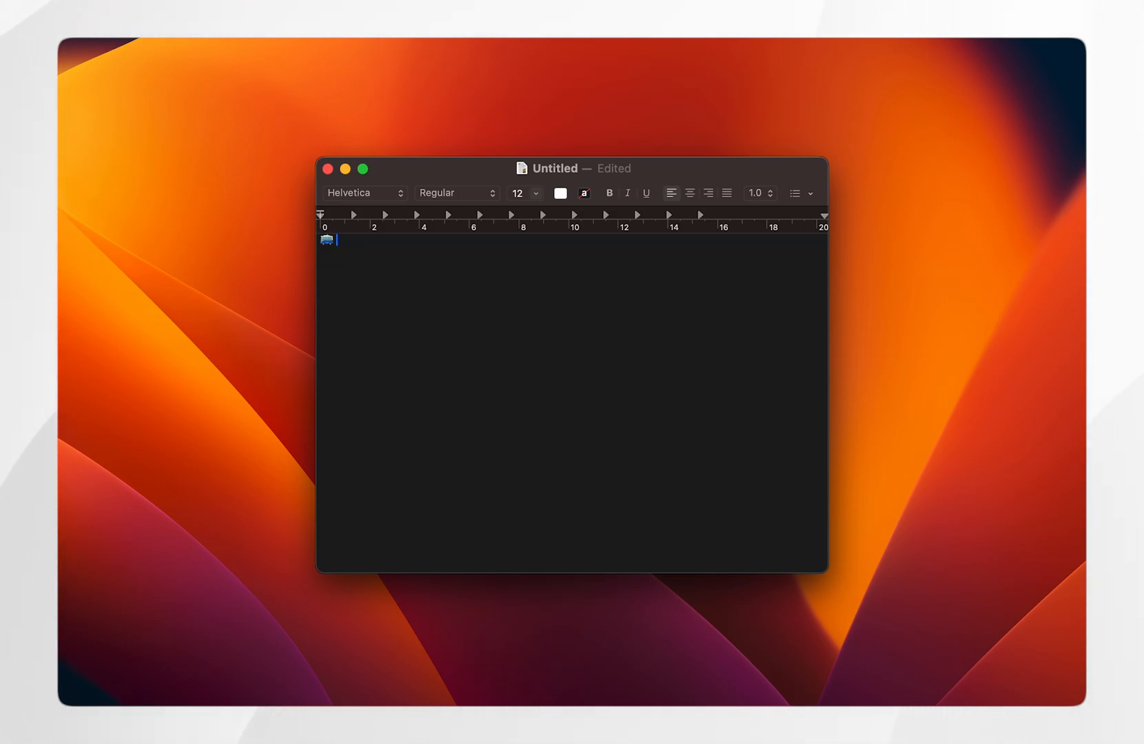
pyautogui.moveTo(466, 290)
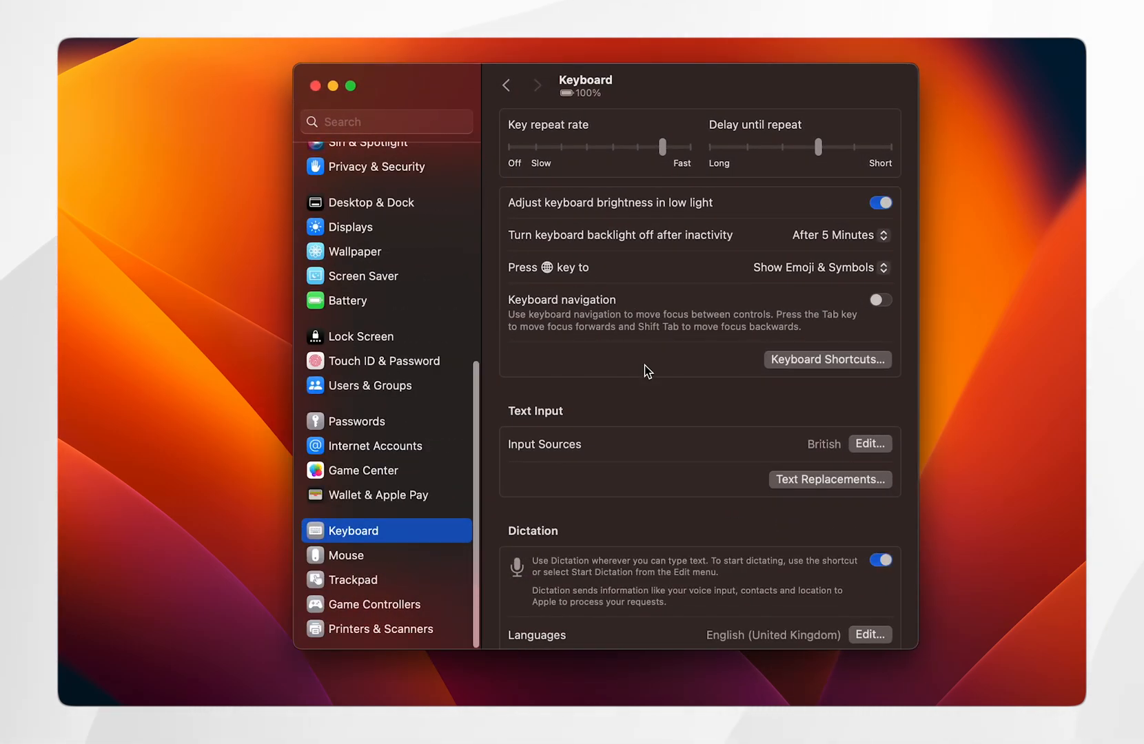
pyautogui.moveTo(801, 429)
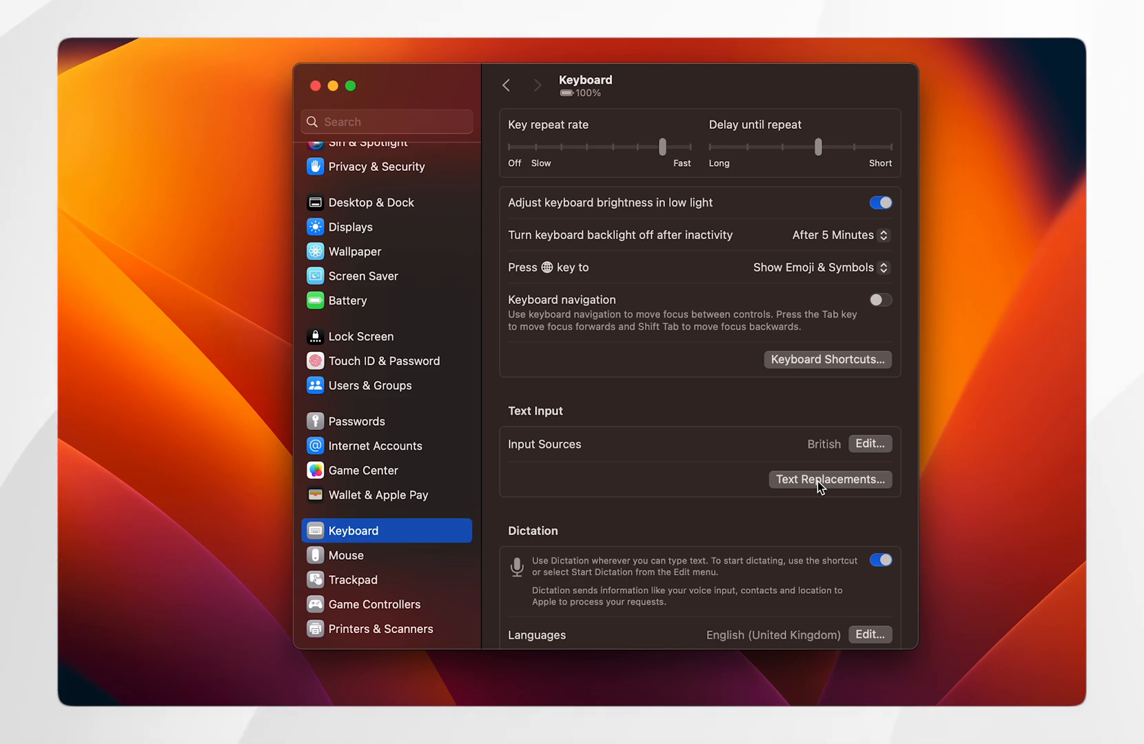
# Step: Add a text replacement turning 'smile' into a smiley emoji and close the replacements list
pyautogui.click(828, 480)
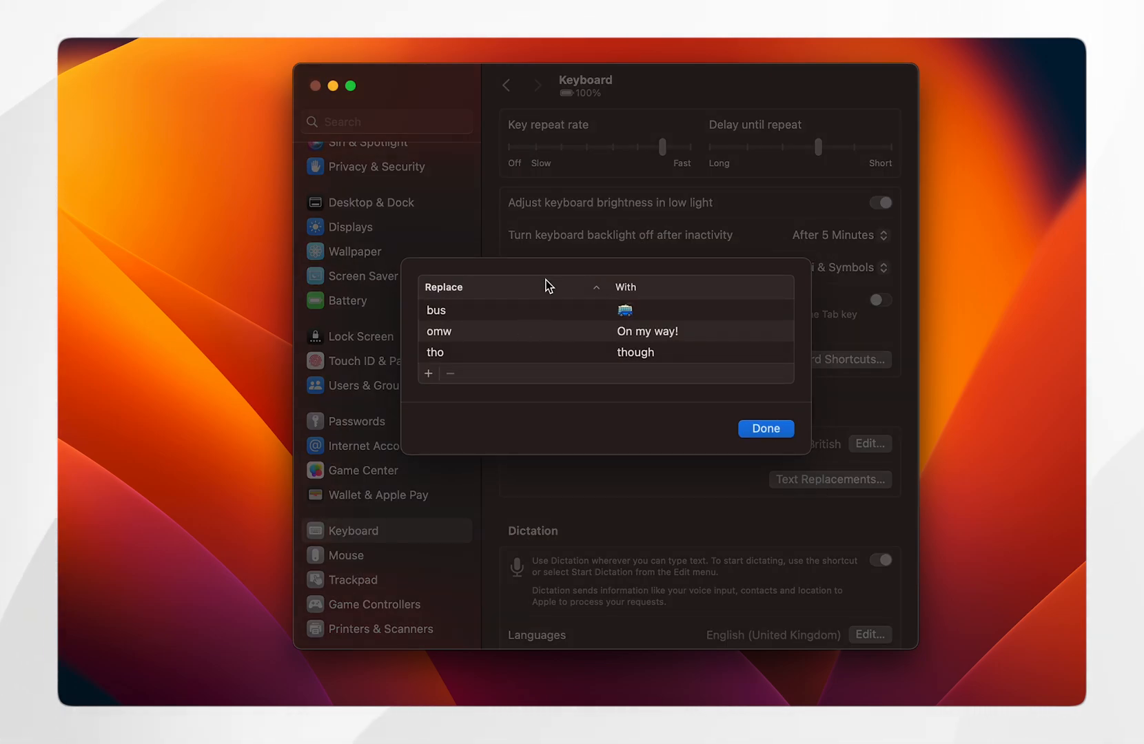
pyautogui.moveTo(539, 328)
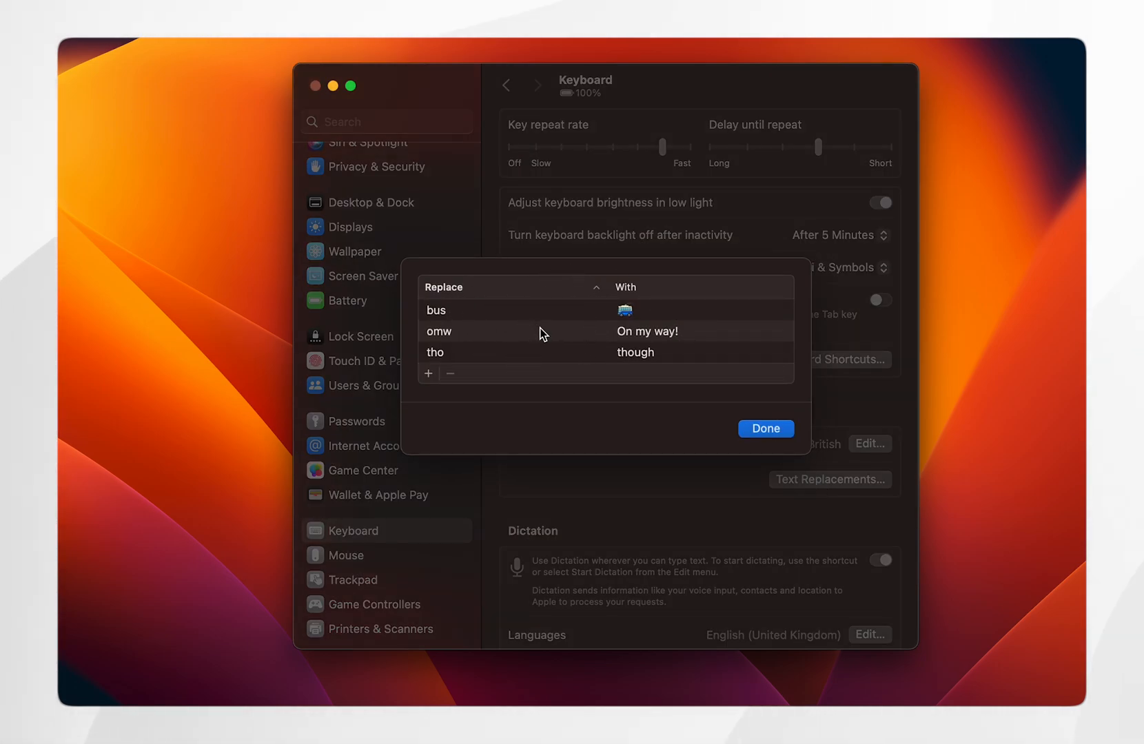
pyautogui.click(429, 373)
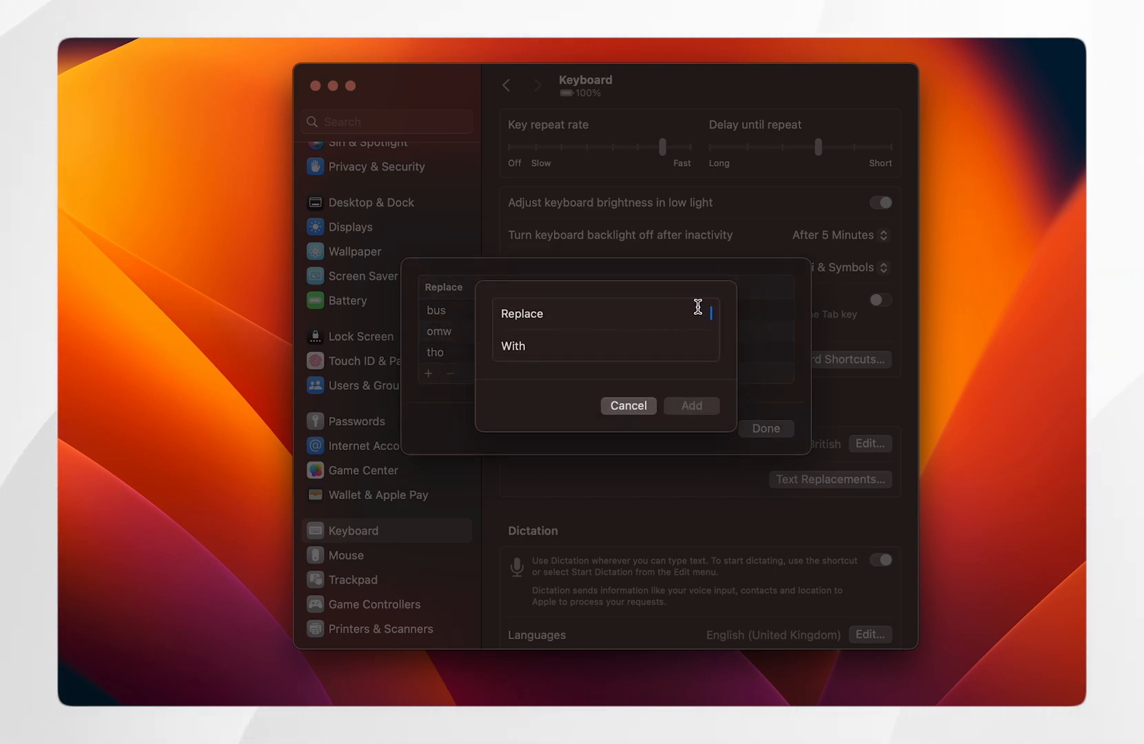
pyautogui.write('smile')
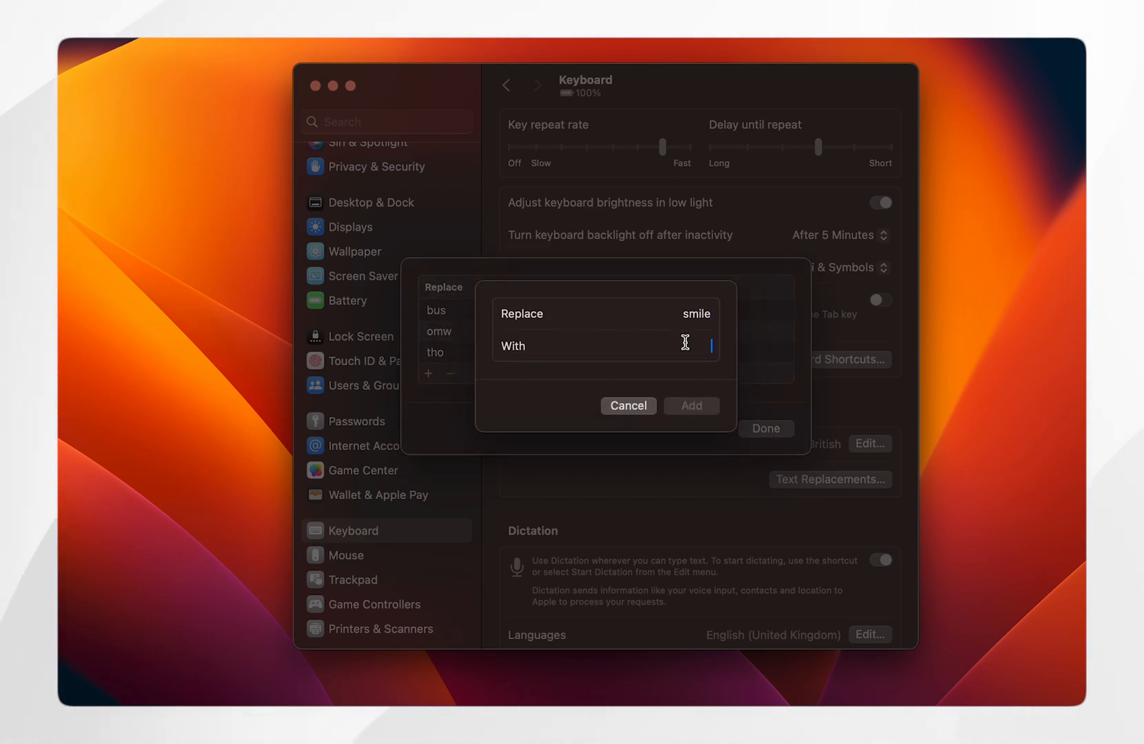
pyautogui.click(711, 346)
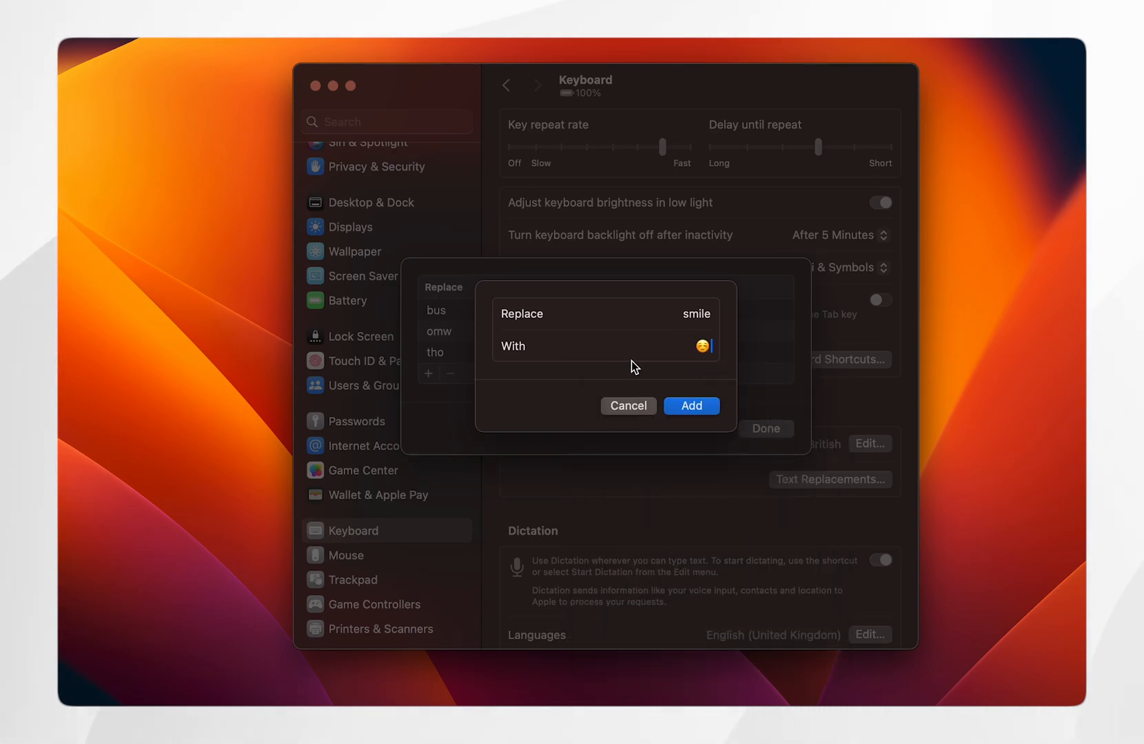
pyautogui.click(691, 406)
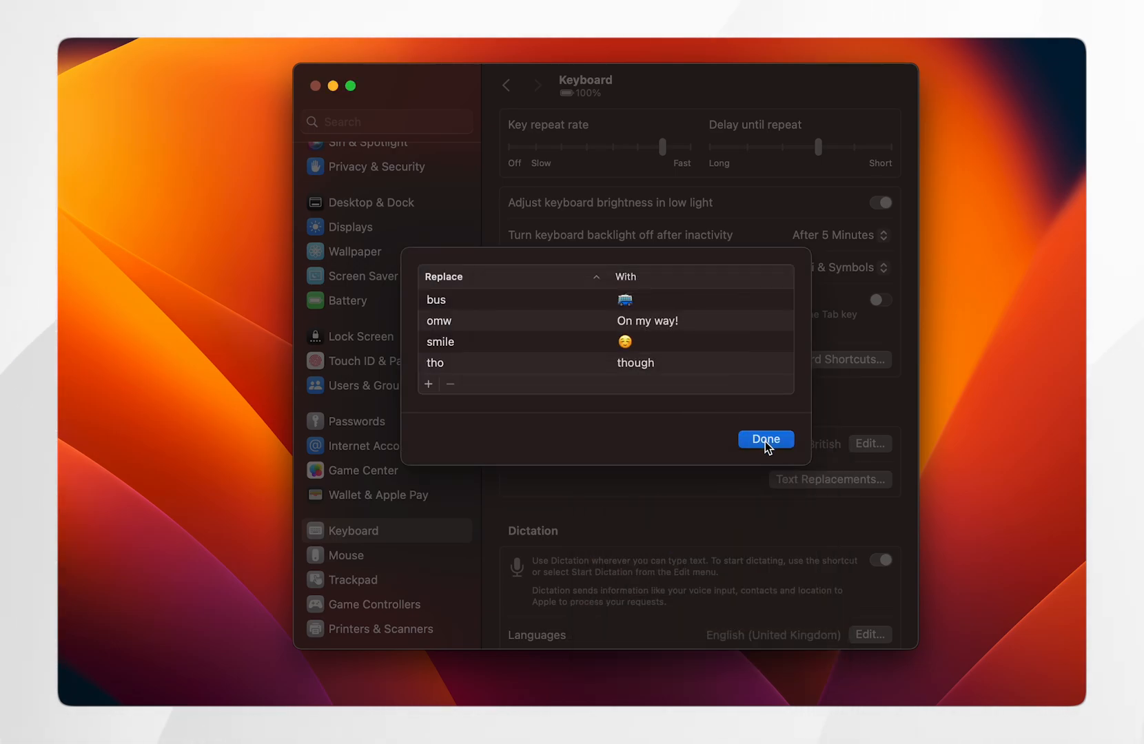
pyautogui.click(765, 440)
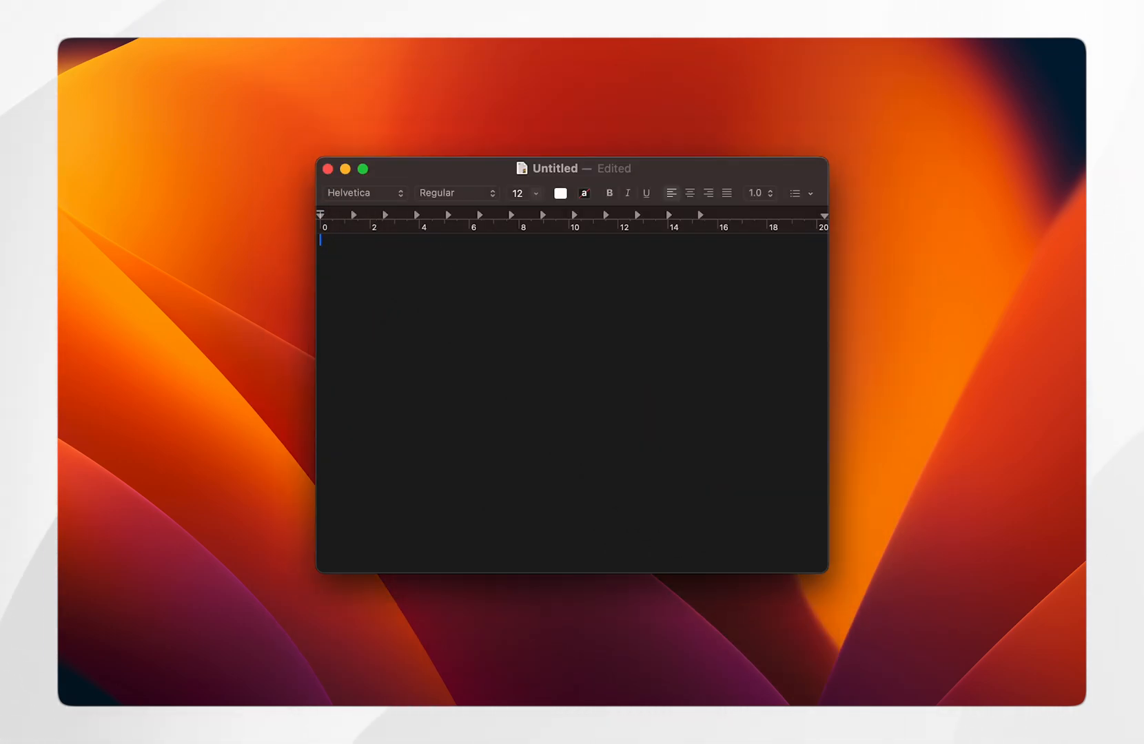
# Step: Enter 'smile' and accept the suggested smiley emoji replacement
pyautogui.write('smile')
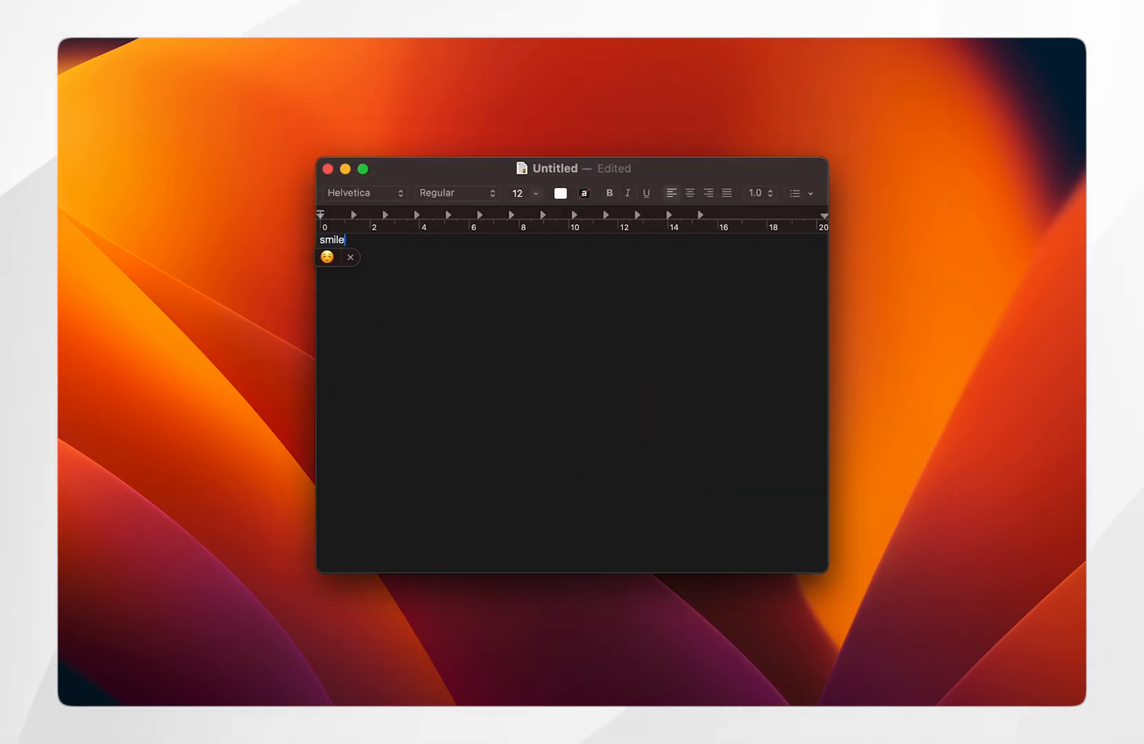
pyautogui.click(327, 256)
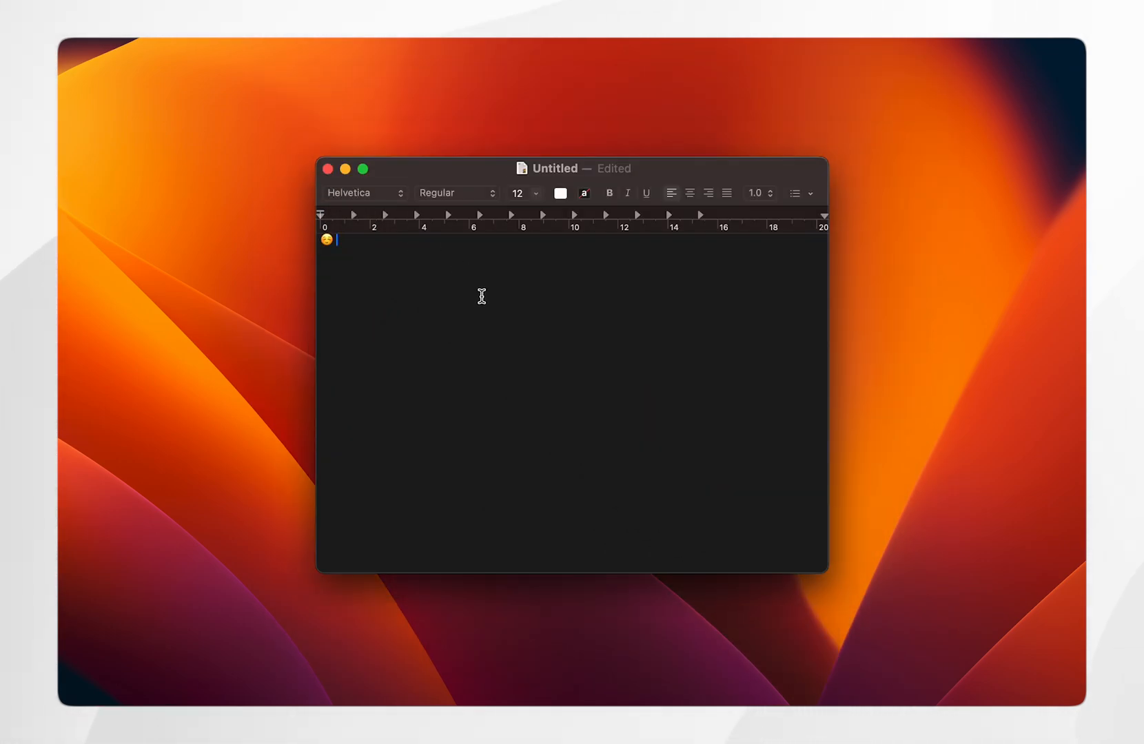